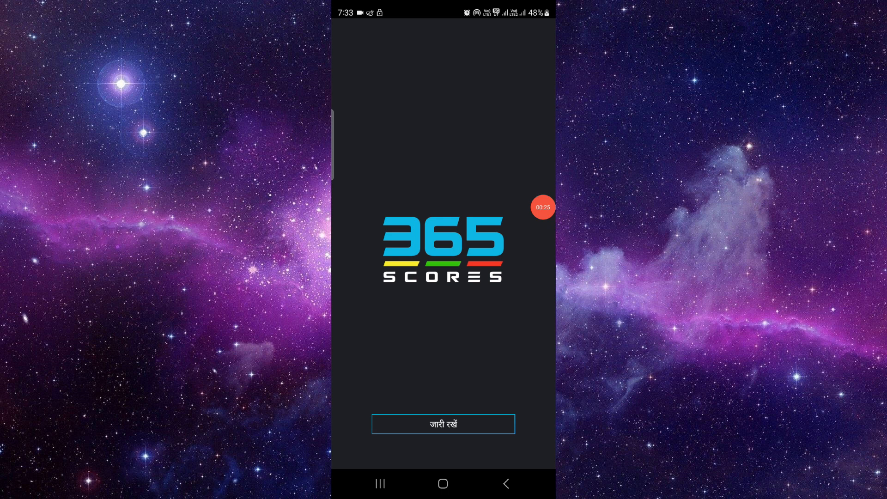
Step: Continue from the 365Scores welcome screen to sign-in, then return to the phone's home screen
left_click(443, 424)
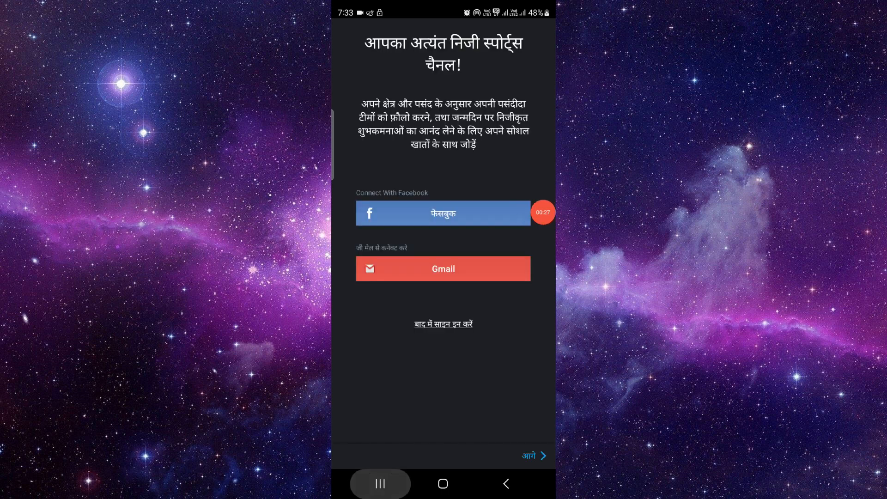
left_click(442, 483)
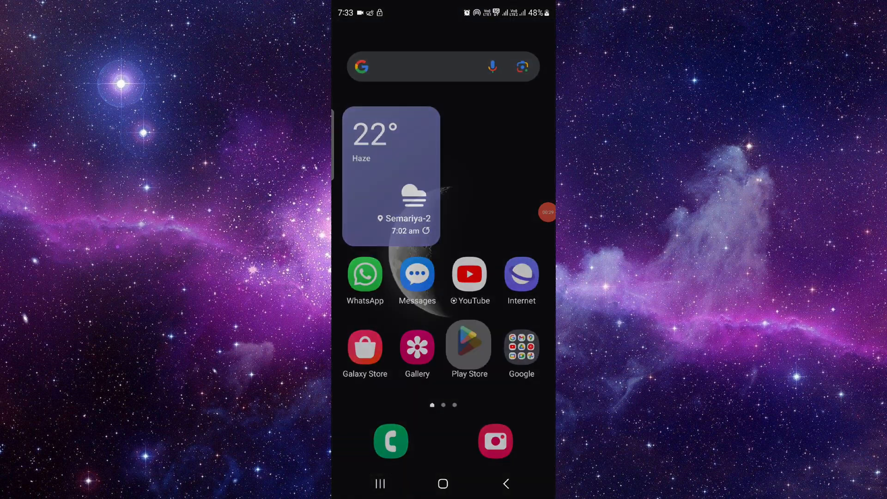
left_click(468, 343)
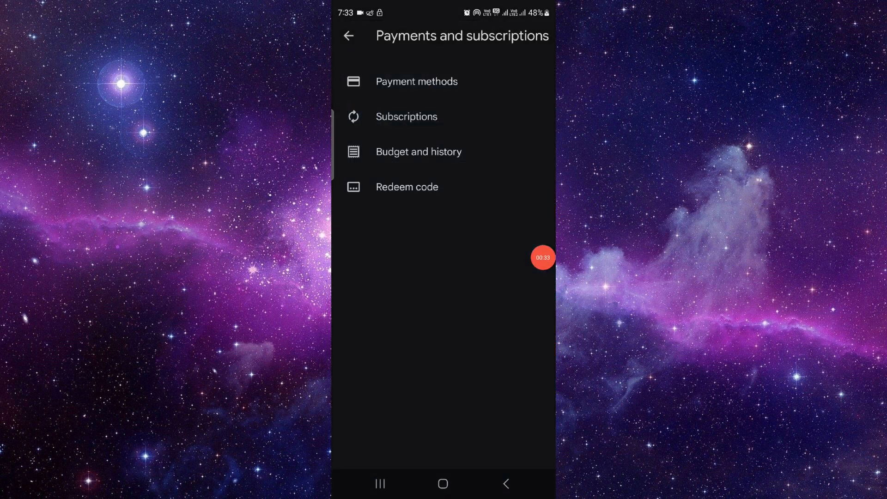
left_click(406, 117)
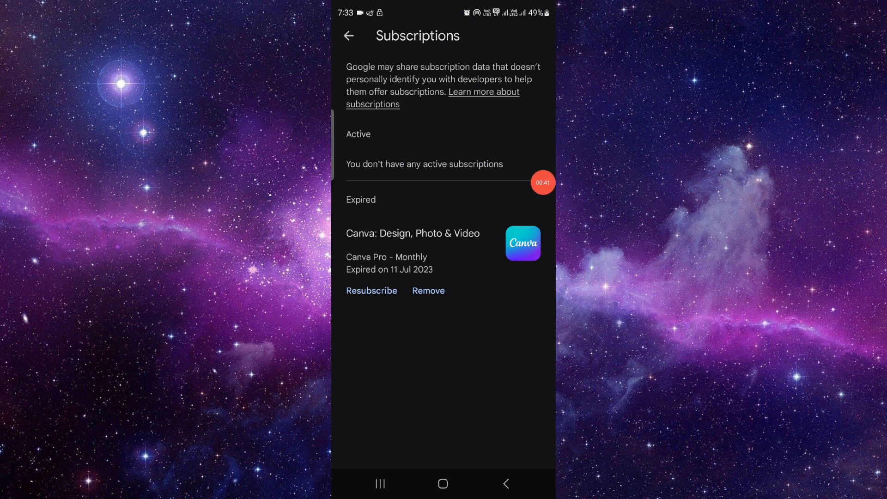
left_click(442, 483)
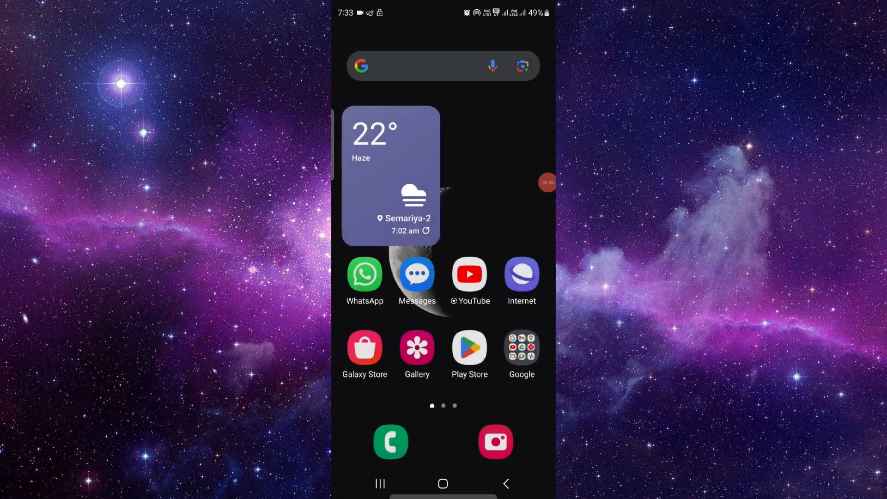